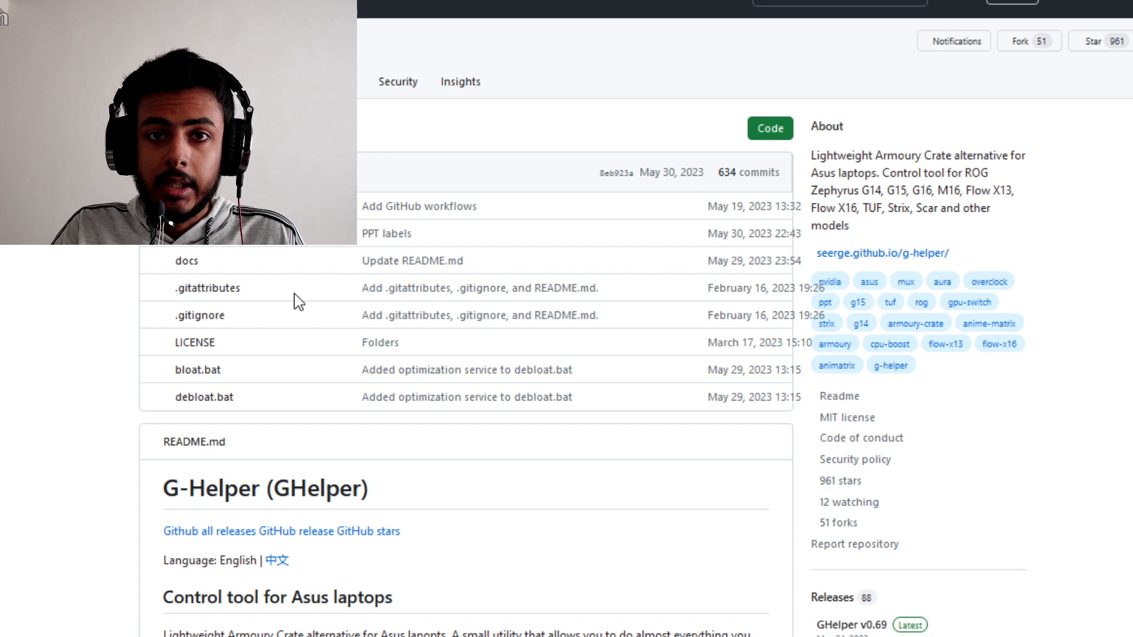
{"action": "scroll", "scroll_direction": "down", "scroll_amount": 3}
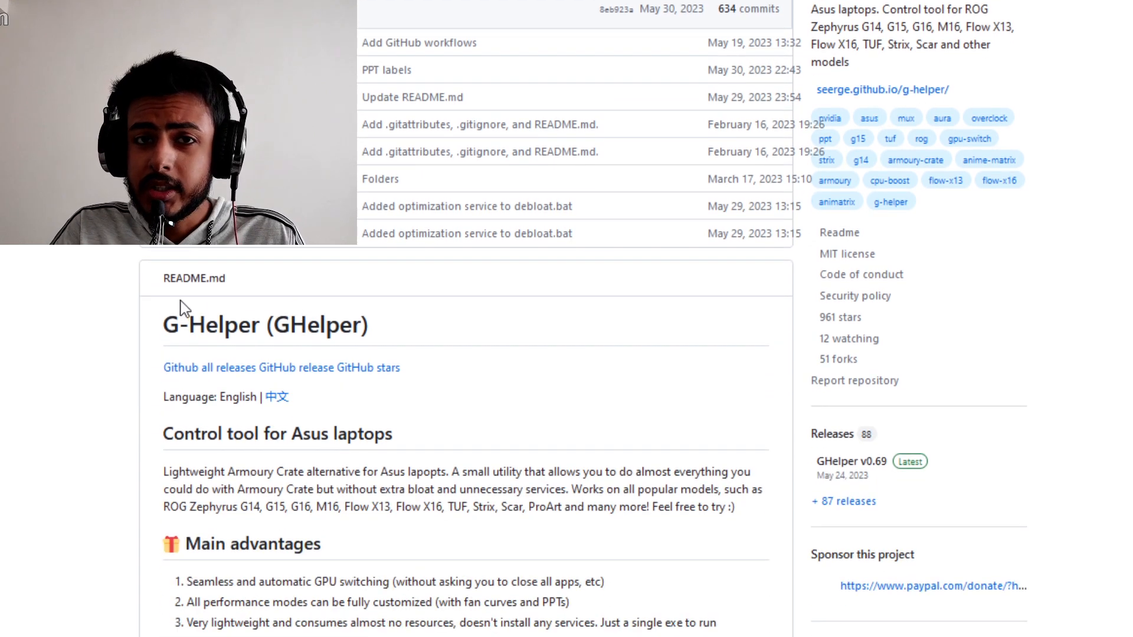
{"action": "scroll", "scroll_direction": "down", "scroll_amount": 3}
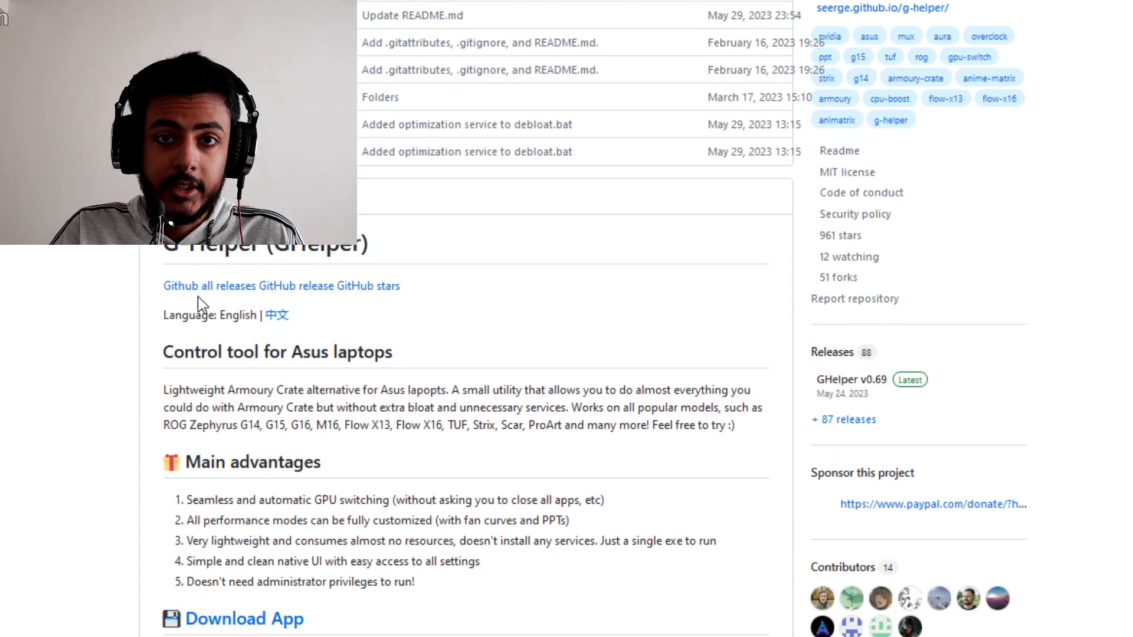
{"action": "mouse_move", "coordinate": [214, 307]}
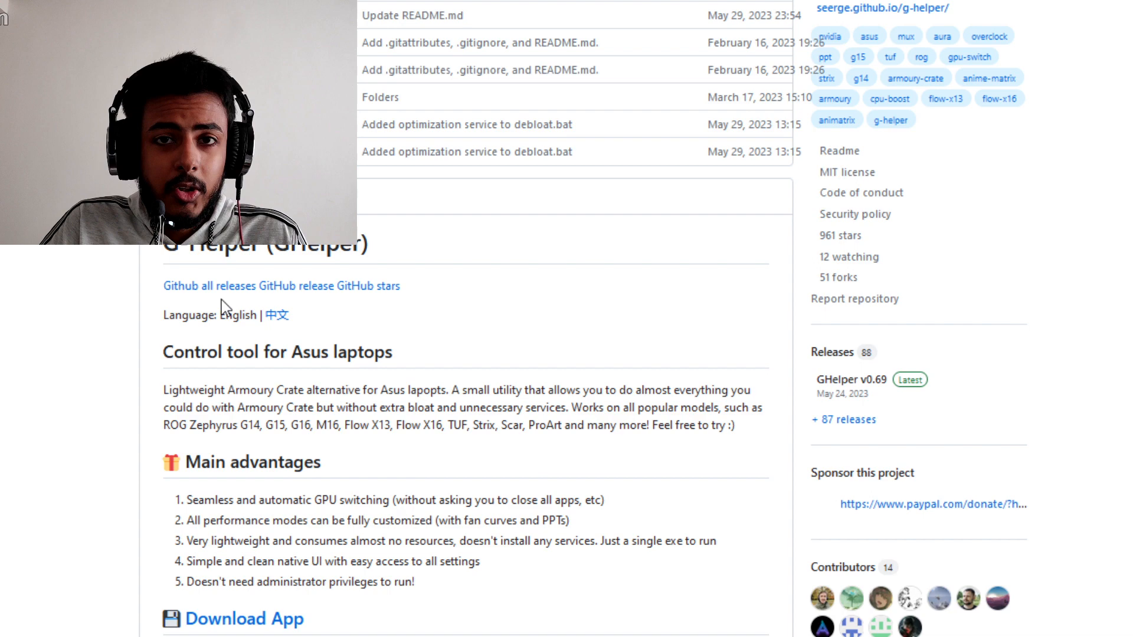
{"action": "scroll", "scroll_direction": "down", "scroll_amount": 3}
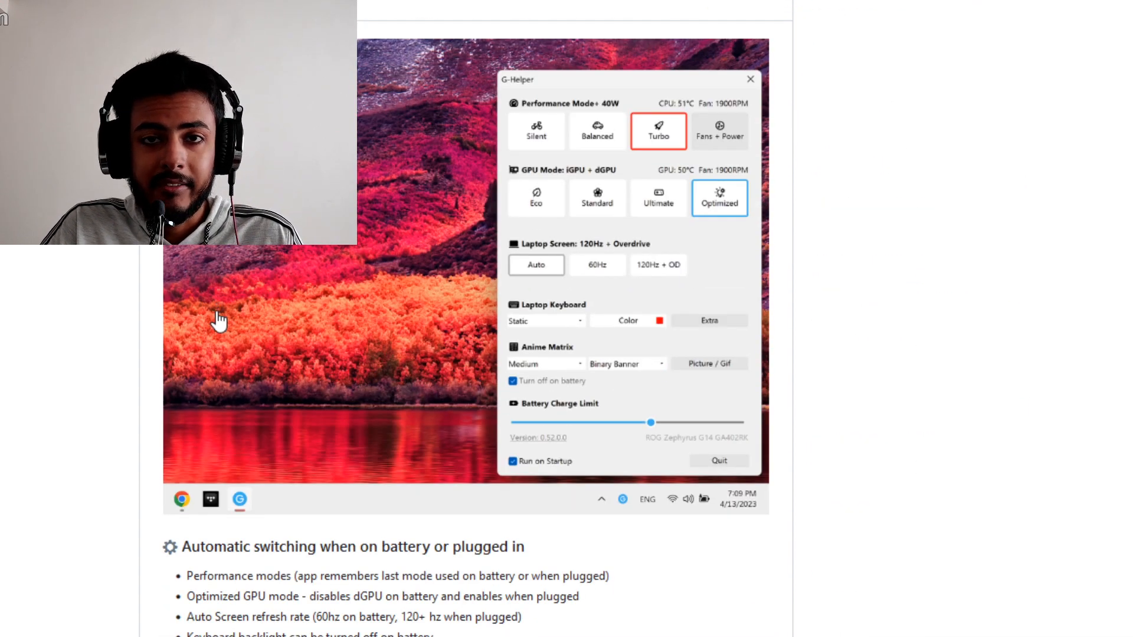
{"action": "scroll", "scroll_direction": "down", "scroll_amount": 3}
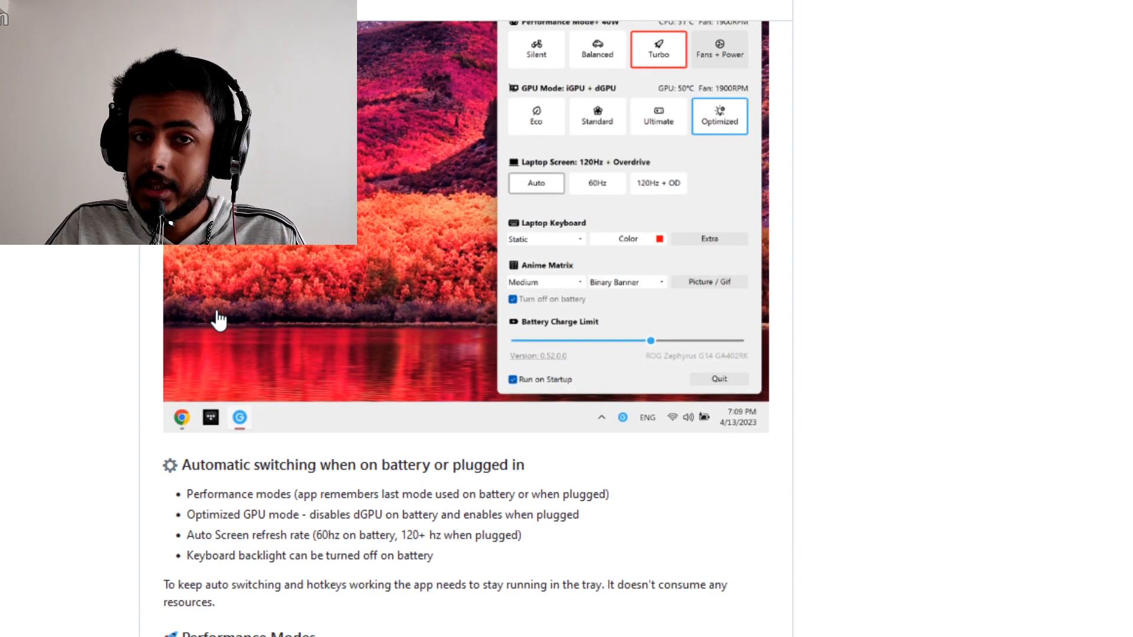
{"action": "scroll", "scroll_direction": "down", "scroll_amount": 3}
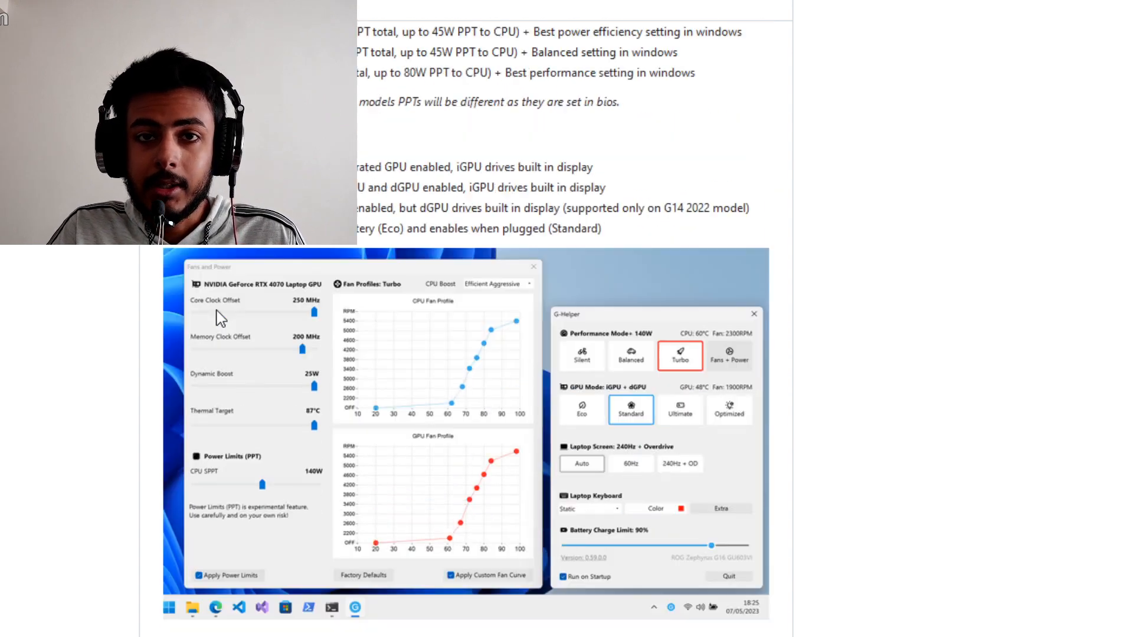
{"action": "scroll", "scroll_direction": "down", "scroll_amount": 3}
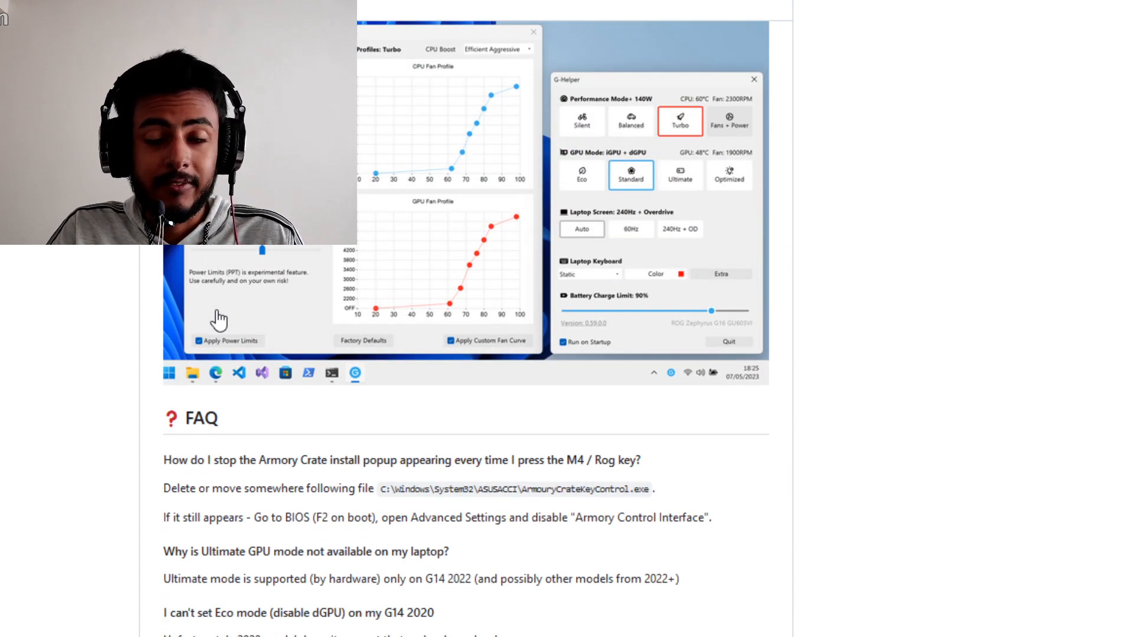
{"action": "scroll", "scroll_direction": "down", "scroll_amount": 3}
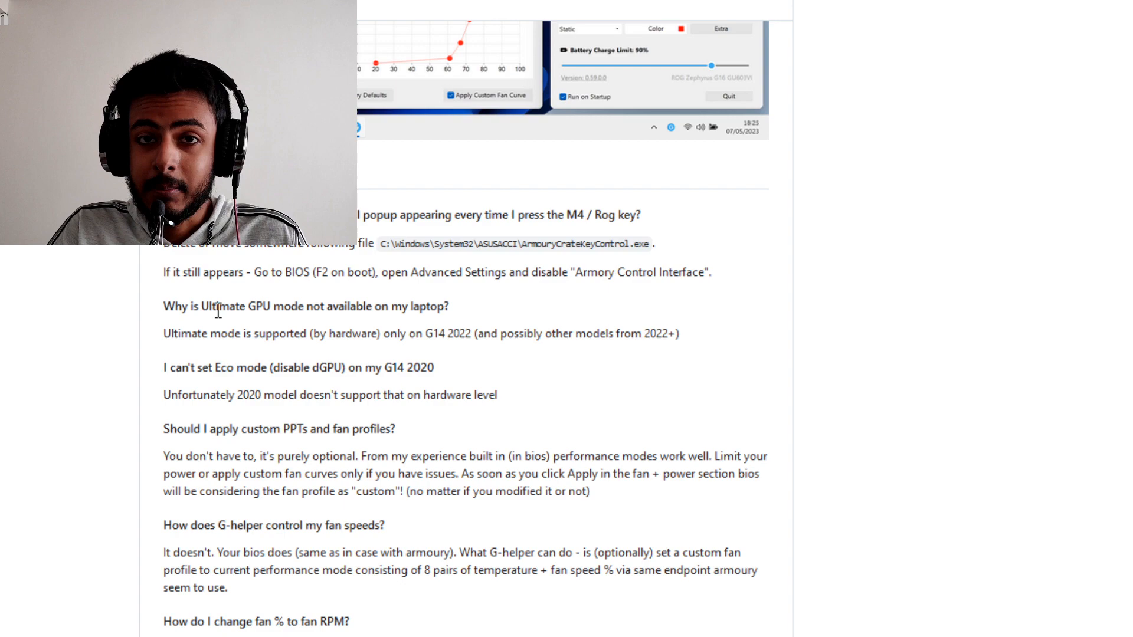
{"action": "mouse_move", "coordinate": [141, 309]}
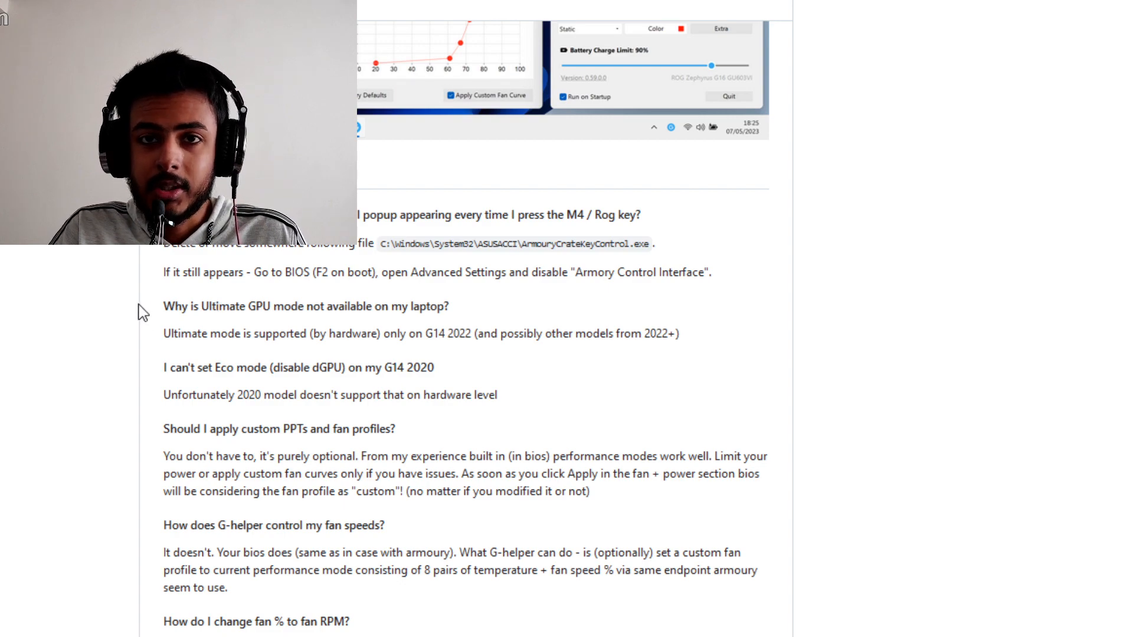
{"action": "scroll", "scroll_direction": "down", "scroll_amount": 3}
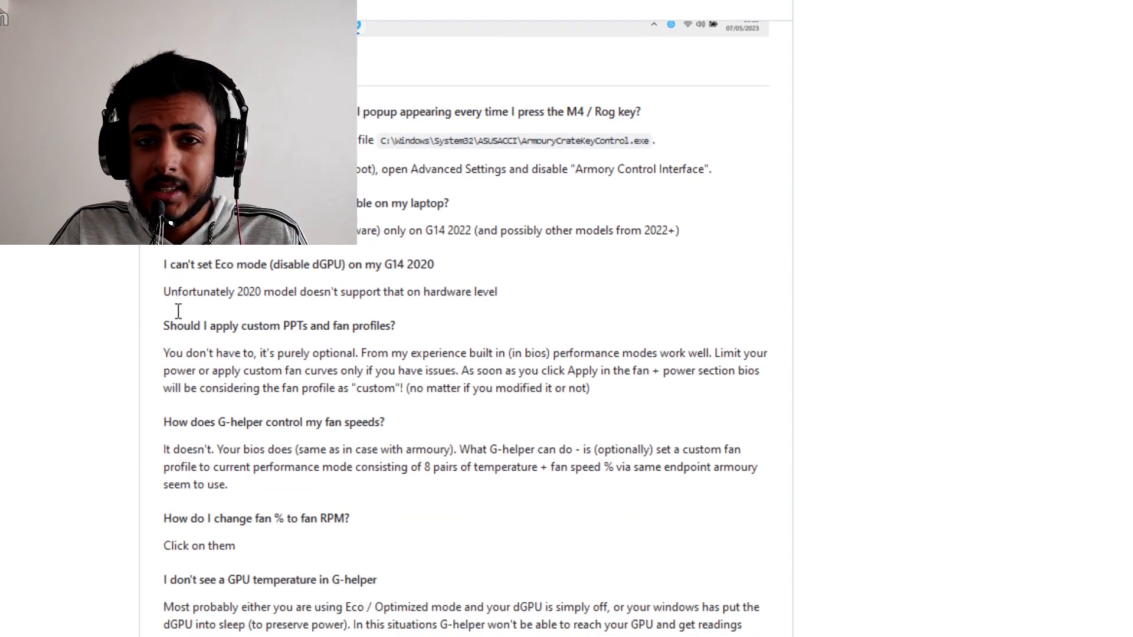
{"action": "scroll", "scroll_direction": "down", "scroll_amount": 3}
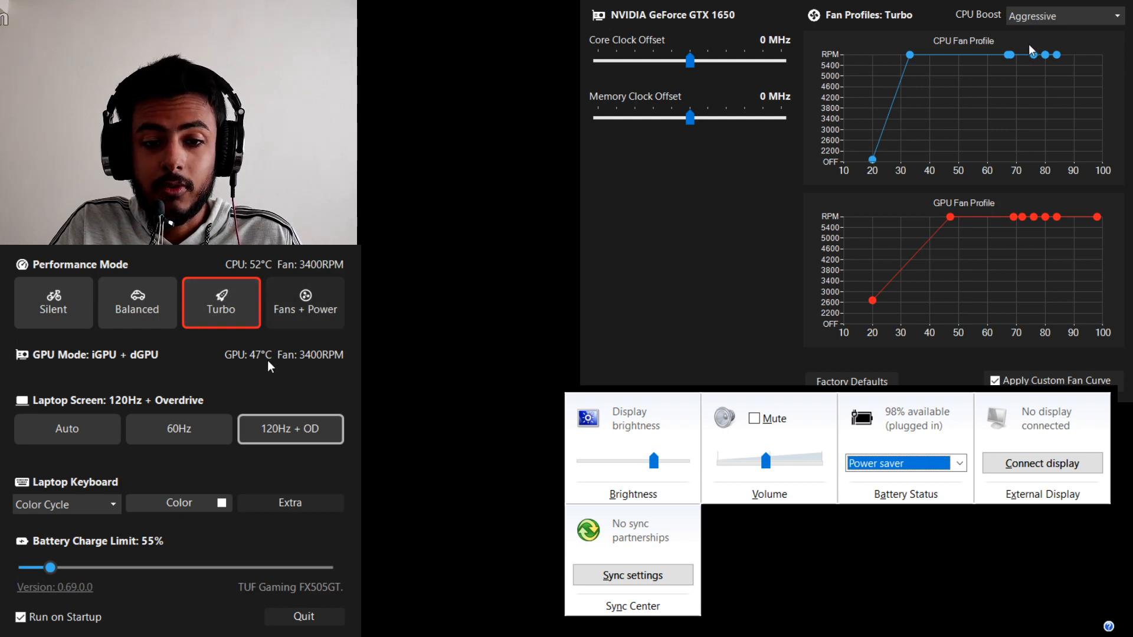
{"action": "mouse_move", "coordinate": [284, 339]}
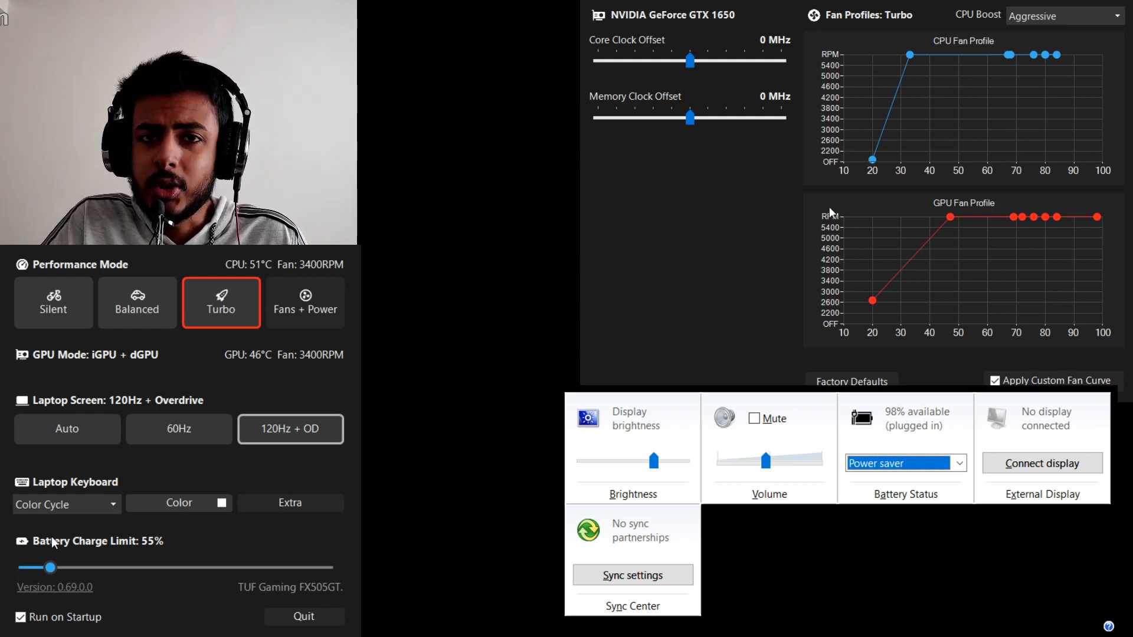
{"action": "mouse_move", "coordinate": [165, 416]}
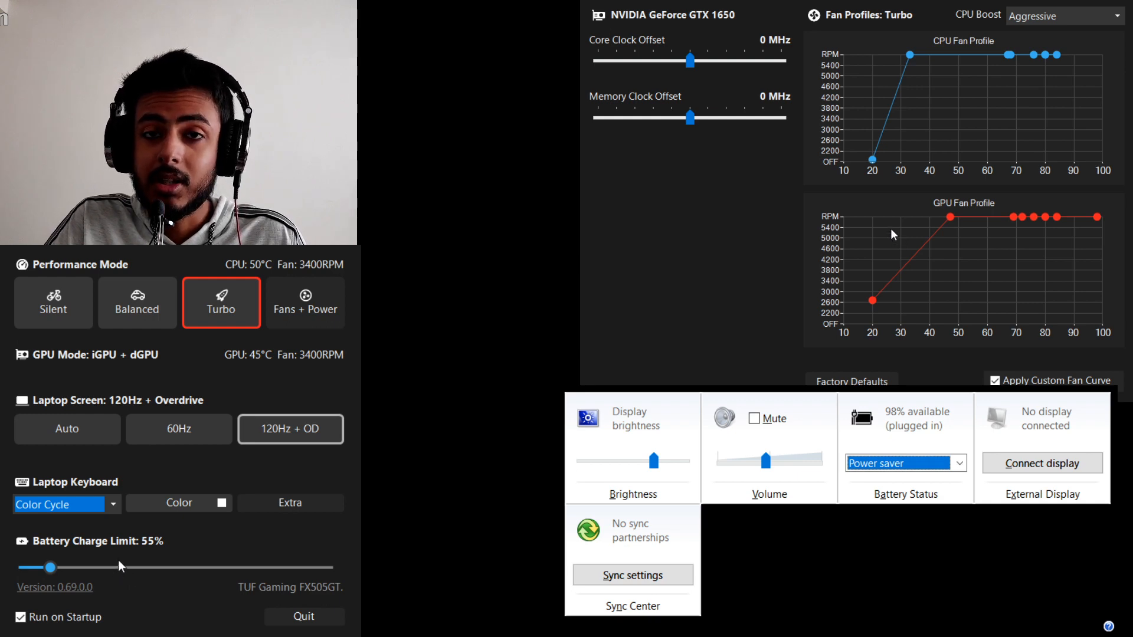
{"action": "mouse_move", "coordinate": [146, 532]}
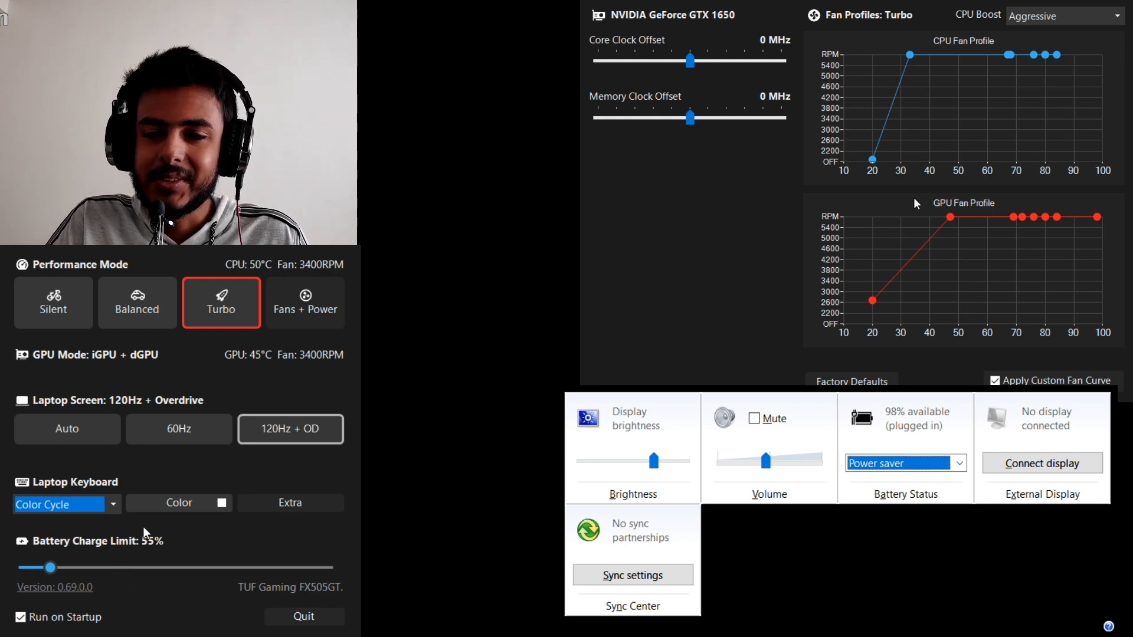